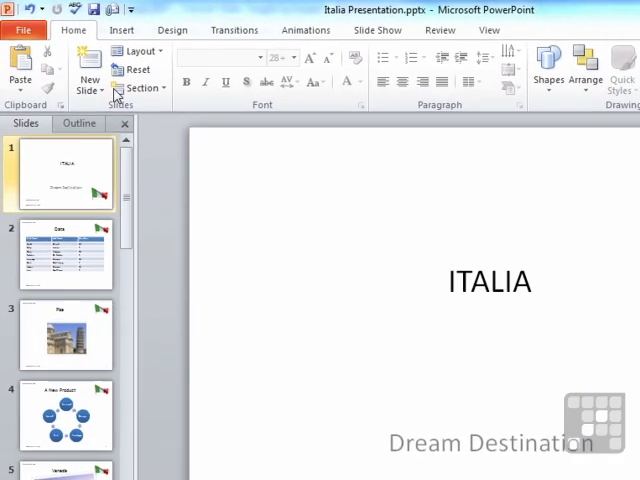
# Add a new Blank-layout slide after the ITALIA title slide
pyautogui.click(88, 76)
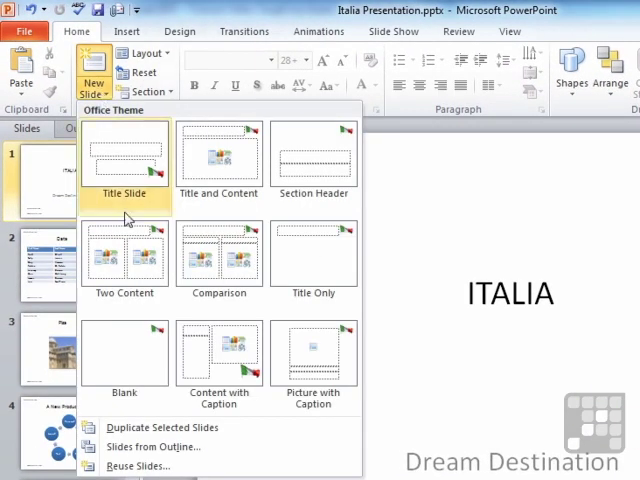
pyautogui.click(124, 156)
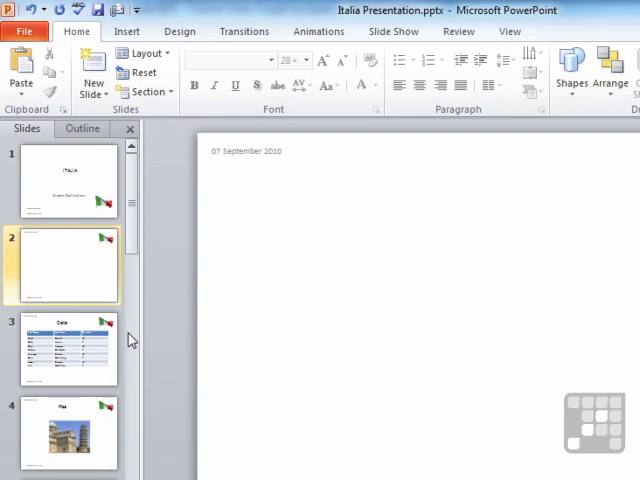
pyautogui.moveTo(136, 340)
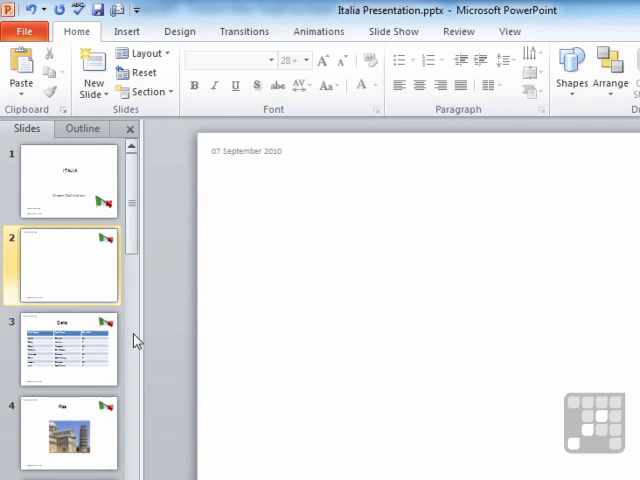
# Bring up the Screenshot gallery of available windows from the Insert ribbon
pyautogui.click(152, 36)
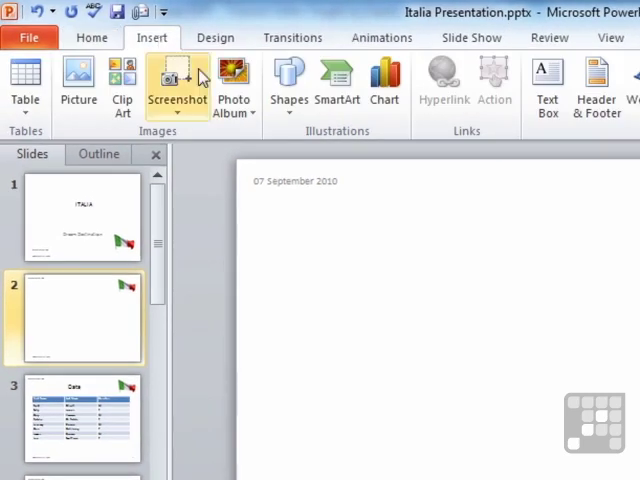
pyautogui.click(176, 84)
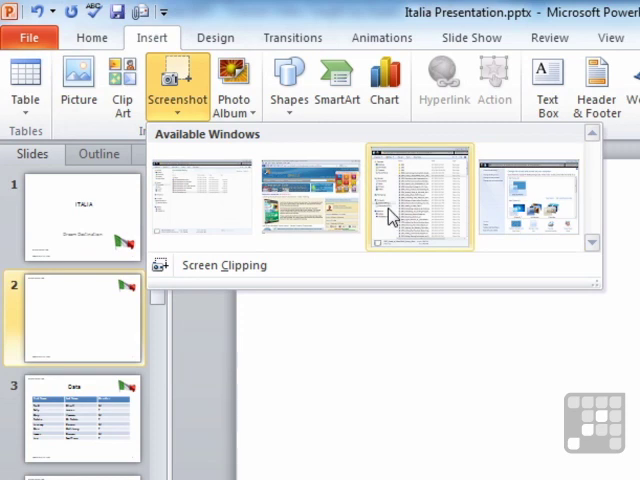
pyautogui.moveTo(204, 196)
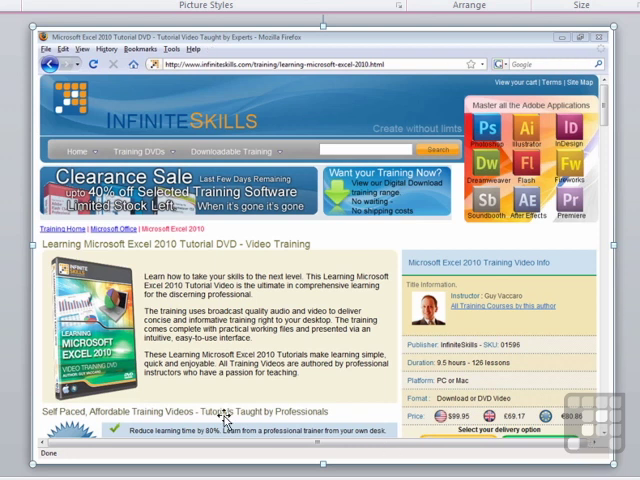
pyautogui.moveTo(280, 410)
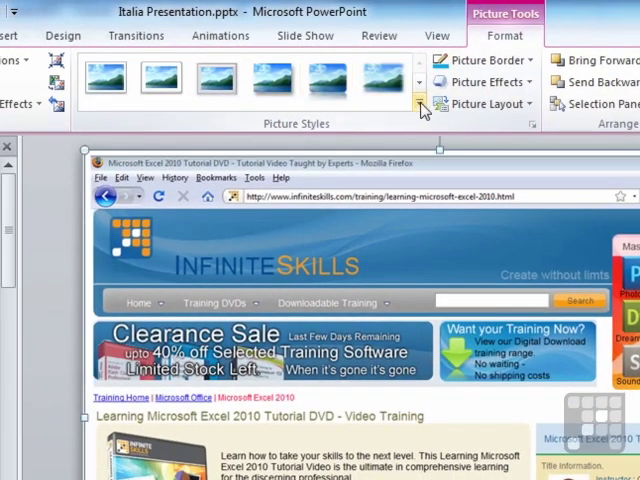
# Apply the Snip Diagonal Corner, White picture style to the webpage screenshot
pyautogui.click(420, 104)
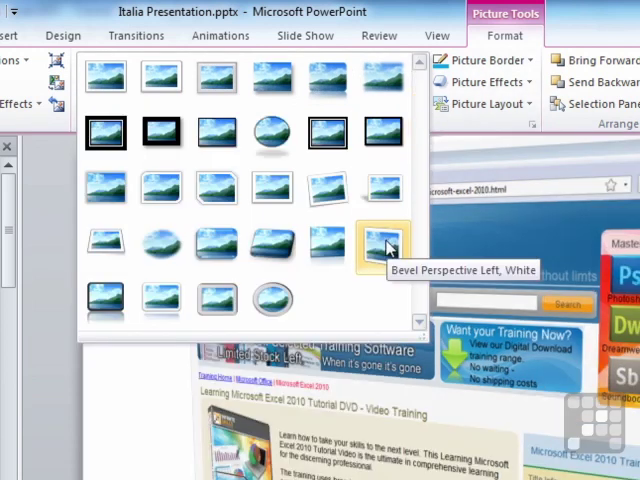
pyautogui.moveTo(218, 300)
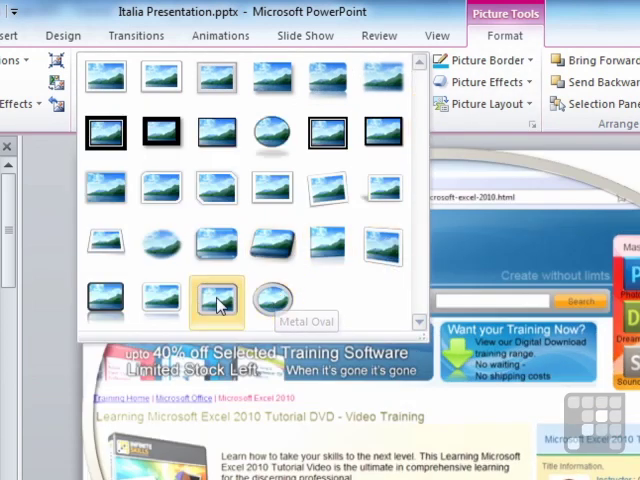
pyautogui.moveTo(210, 246)
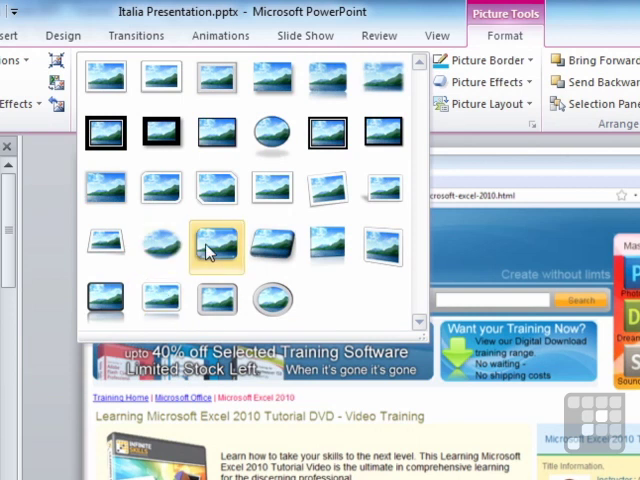
pyautogui.moveTo(216, 190)
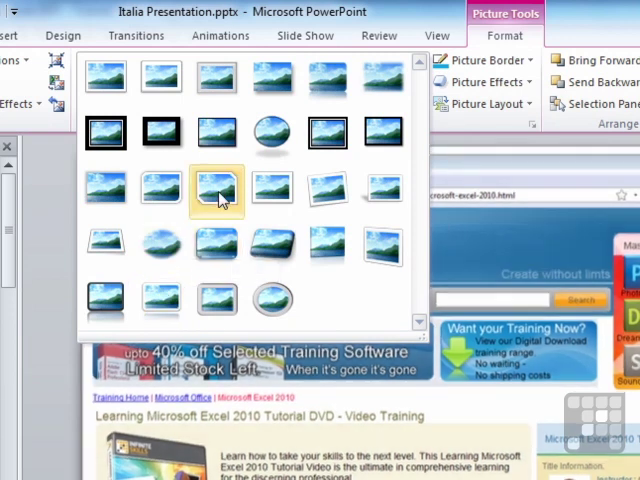
pyautogui.moveTo(218, 190)
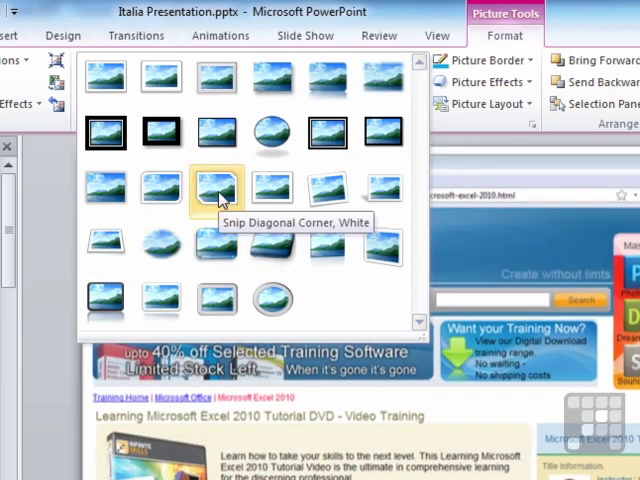
pyautogui.click(218, 188)
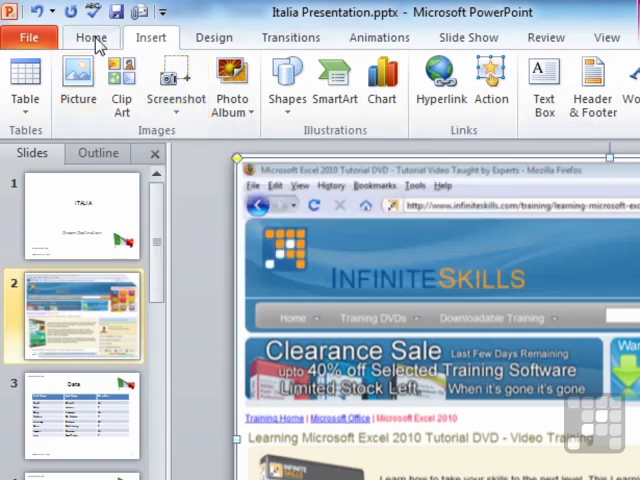
# Add slide 3 and bring up the Screenshot gallery to capture the file list
pyautogui.click(92, 36)
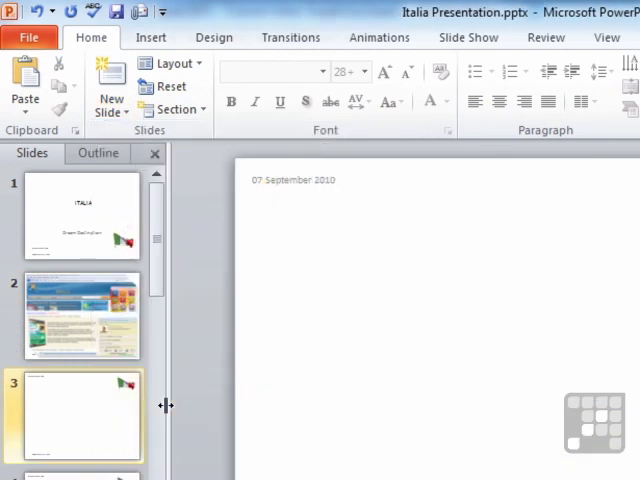
pyautogui.click(150, 36)
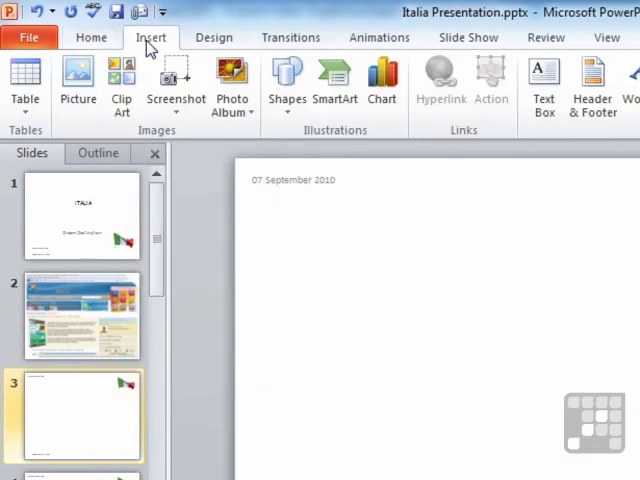
pyautogui.click(176, 84)
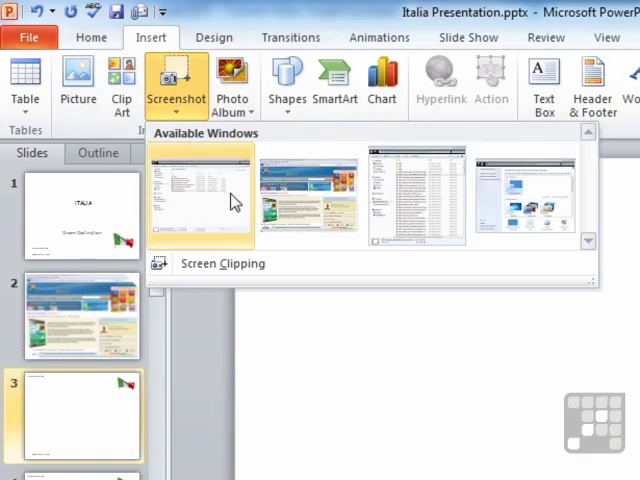
pyautogui.moveTo(222, 208)
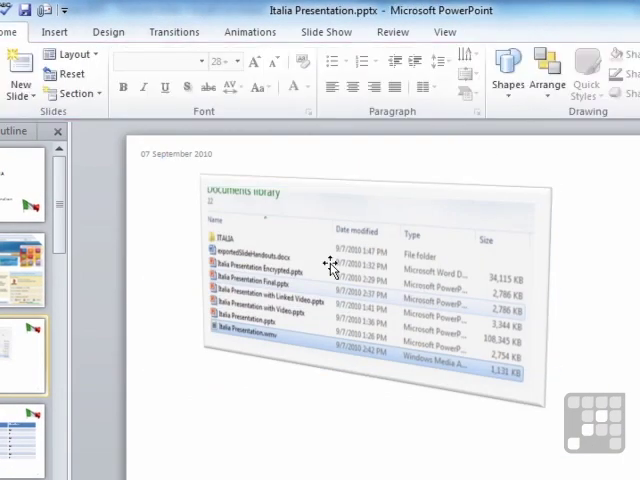
# Capture a screen clipping of the Microsoft Excel 2010 product box onto slide 3
pyautogui.click(76, 72)
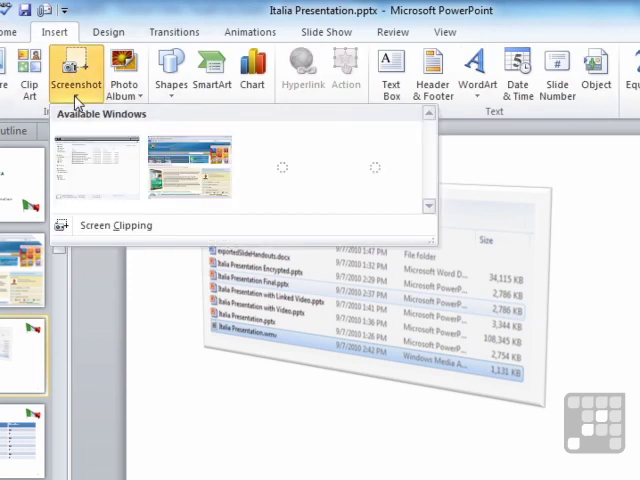
pyautogui.moveTo(128, 224)
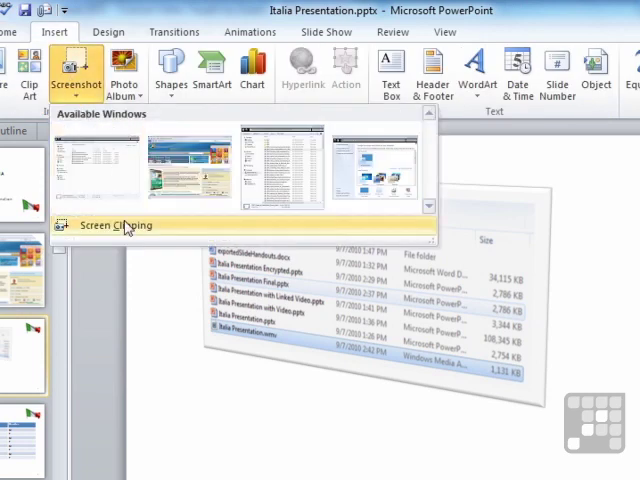
pyautogui.moveTo(96, 170)
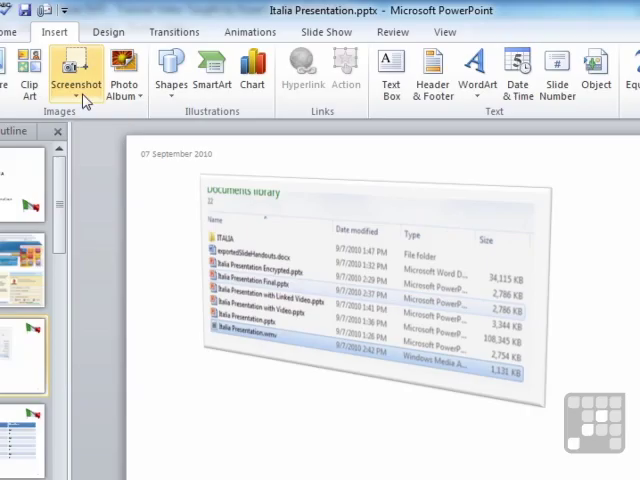
pyautogui.moveTo(78, 72)
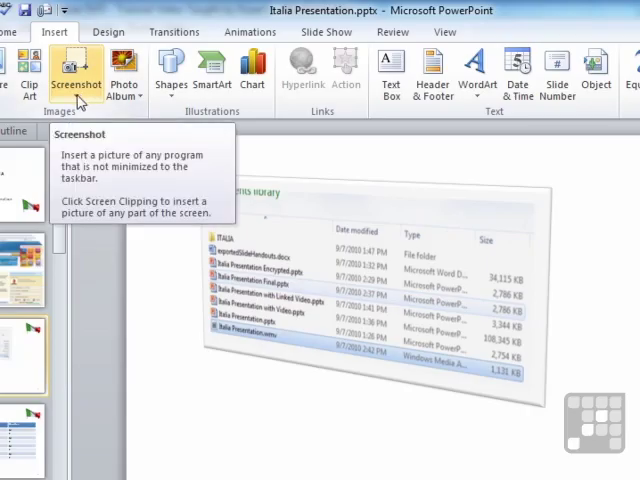
pyautogui.click(76, 72)
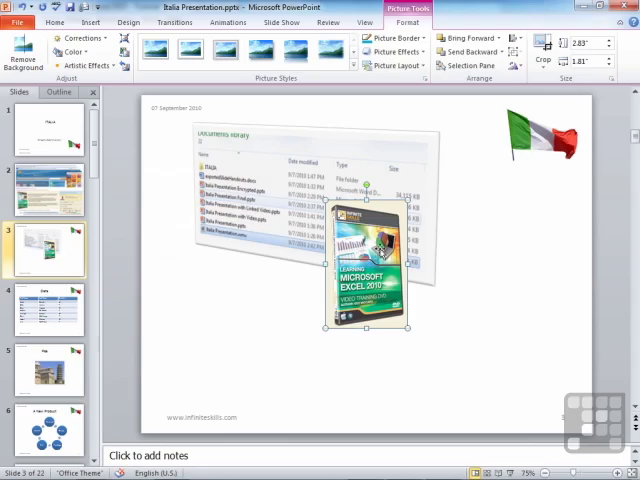
# Move the product box clipping to the right side of slide 3 beneath the flag
pyautogui.moveTo(368, 260); pyautogui.dragTo(516, 272)
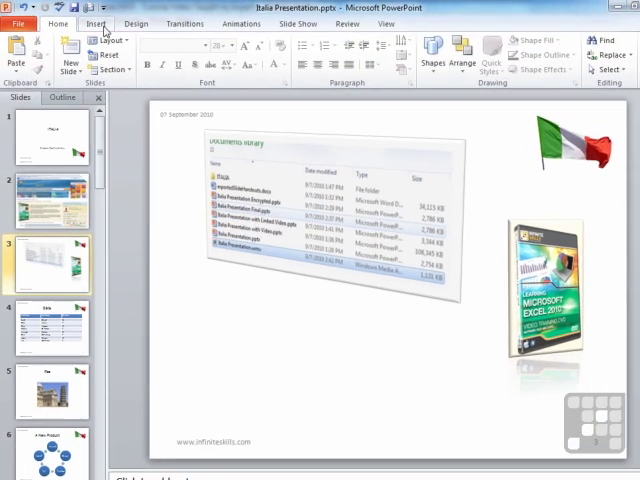
# Show the Screenshot gallery of available windows again from the Insert ribbon
pyautogui.click(96, 24)
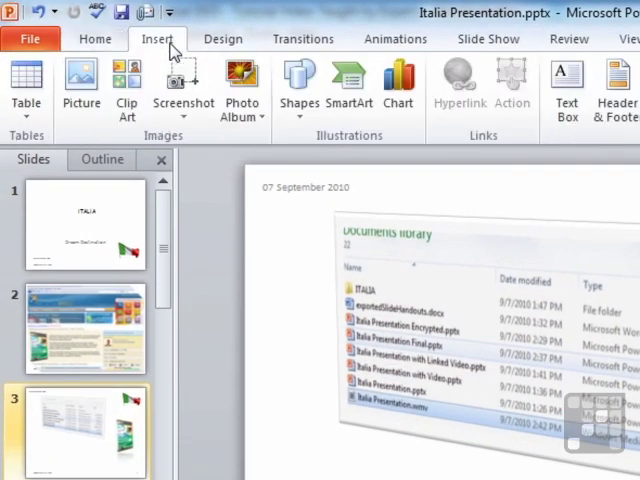
pyautogui.click(184, 84)
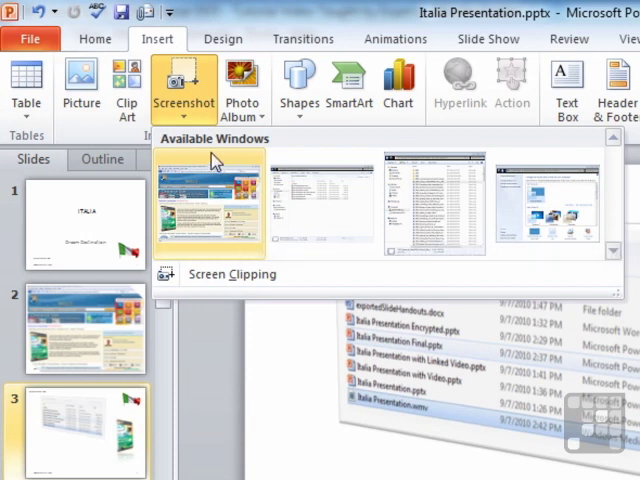
pyautogui.moveTo(232, 274)
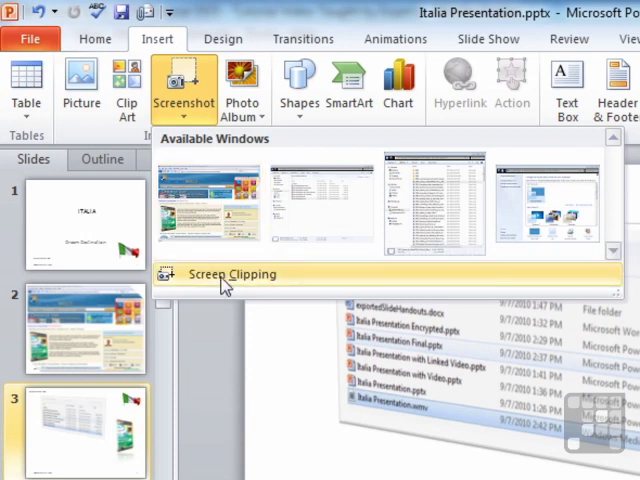
pyautogui.moveTo(232, 274)
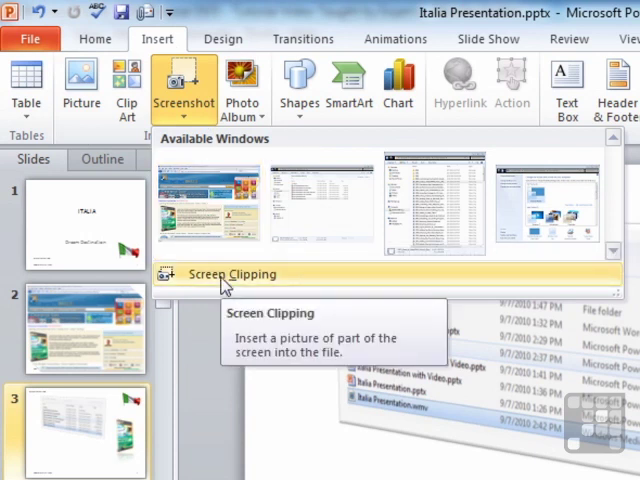